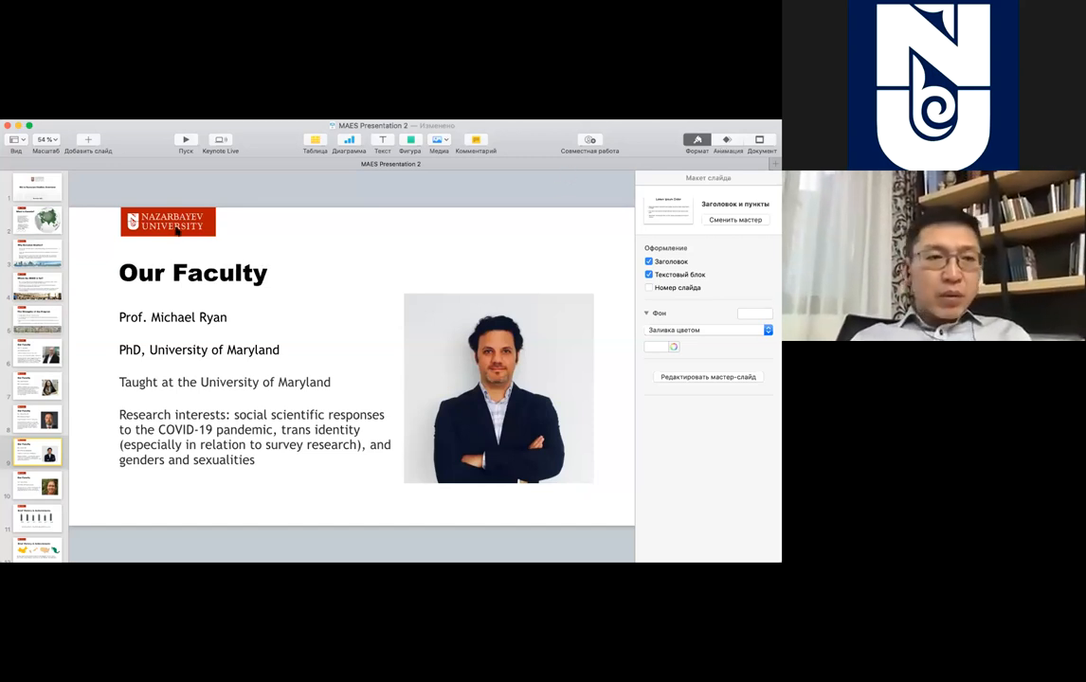
Select the 'MA in Eurasian Studies Overview' title slide in the slide navigator.
left_click(38, 186)
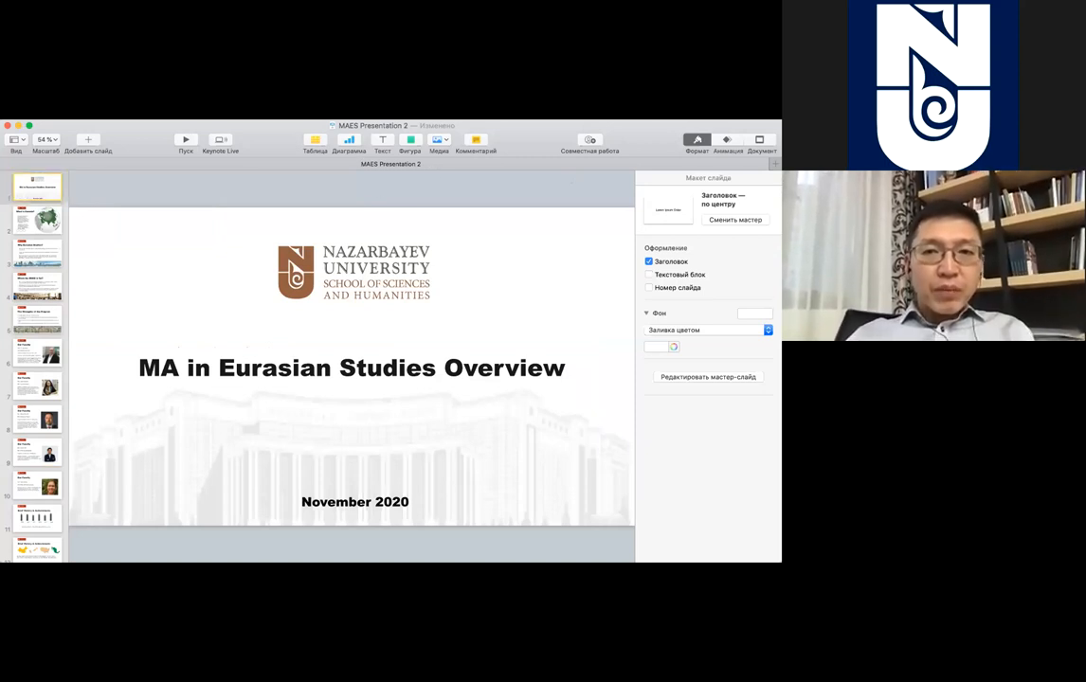
Play the slideshow full screen from the title slide.
left_click(36, 186)
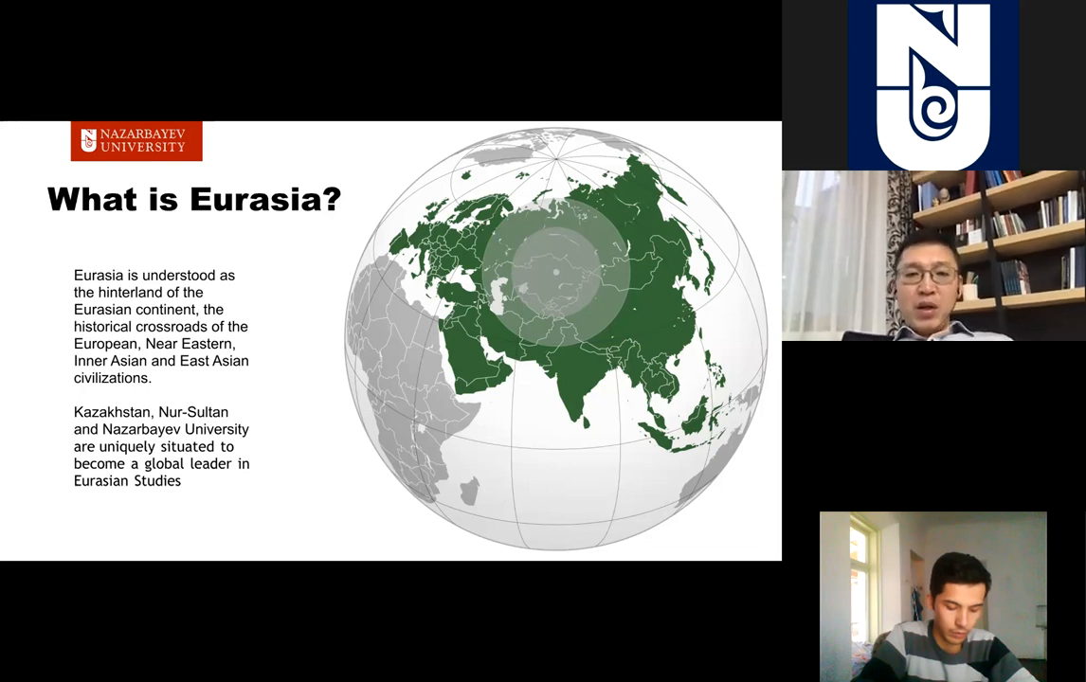
Advance the slideshow to 'Why Eurasian Studies?'.
key("right")
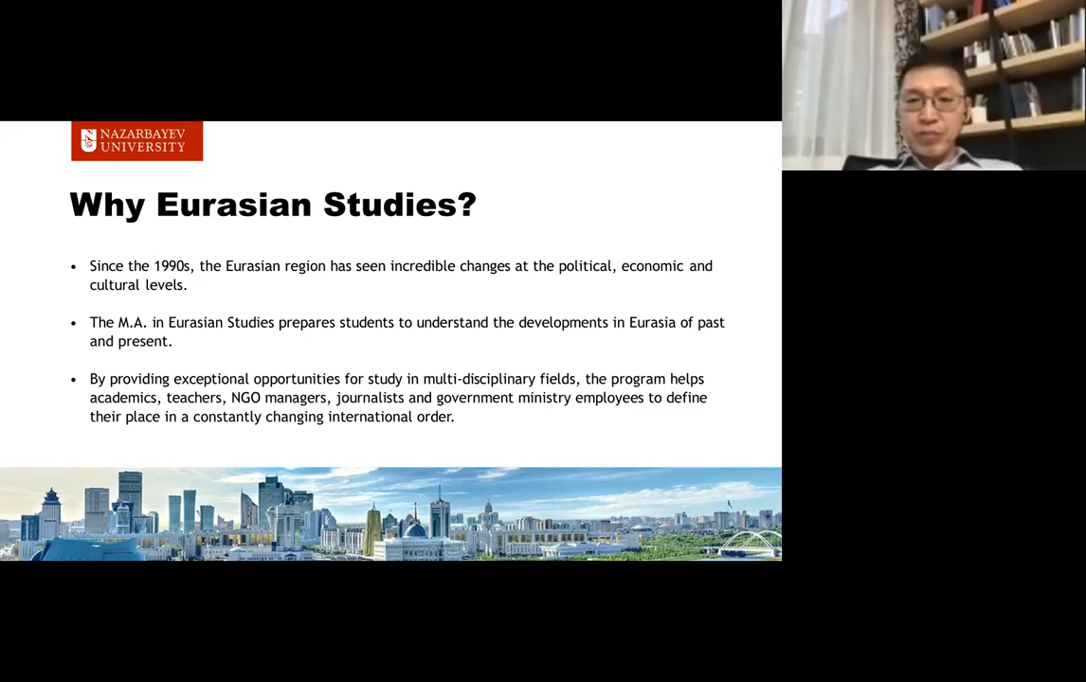
Advance the slideshow to the 'Whom the MAES is for?' slide.
key("Right")
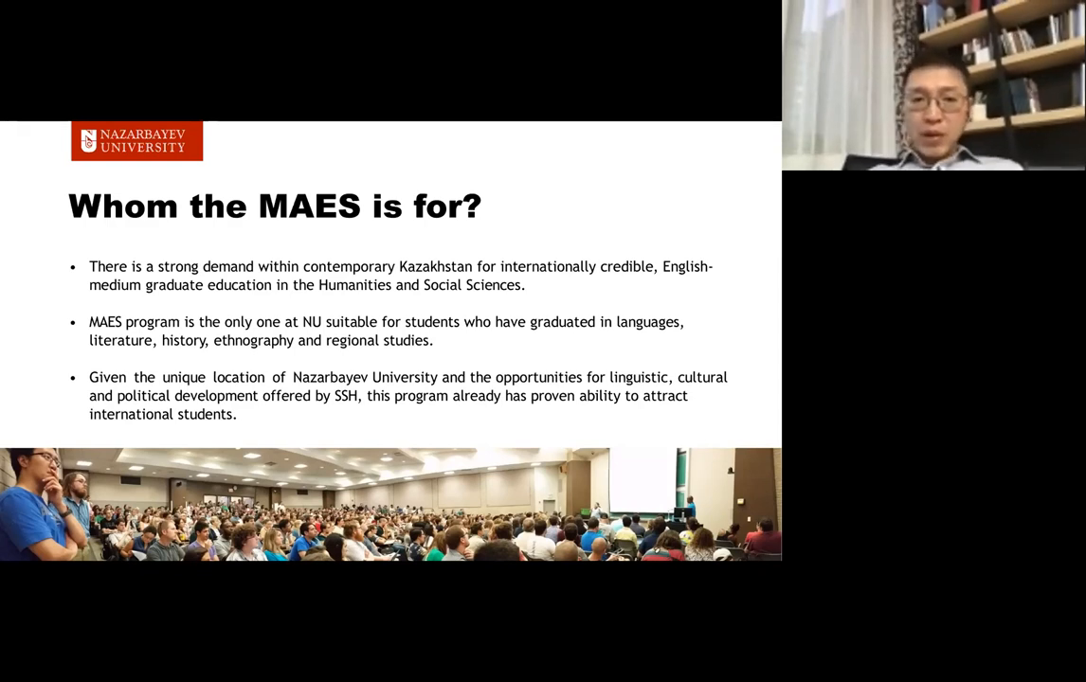
Advance to 'The Strengths of the Program' slide with its four strengths.
key("Right")
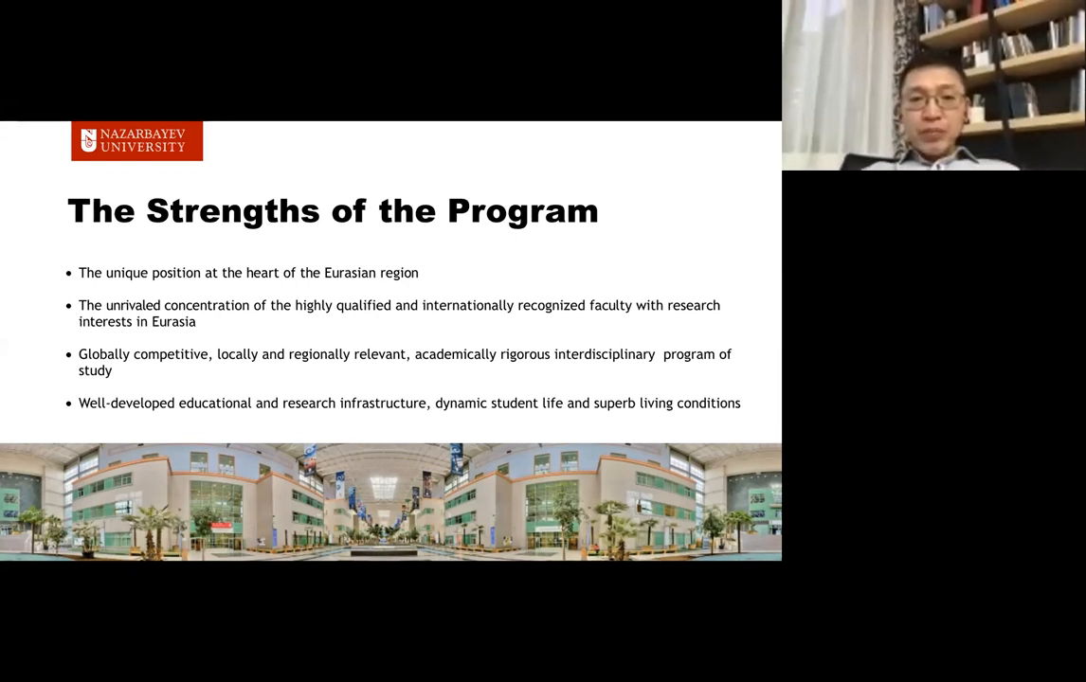
Advance to the Our Faculty slide for Prof. Alima Bissenova.
key("Right")
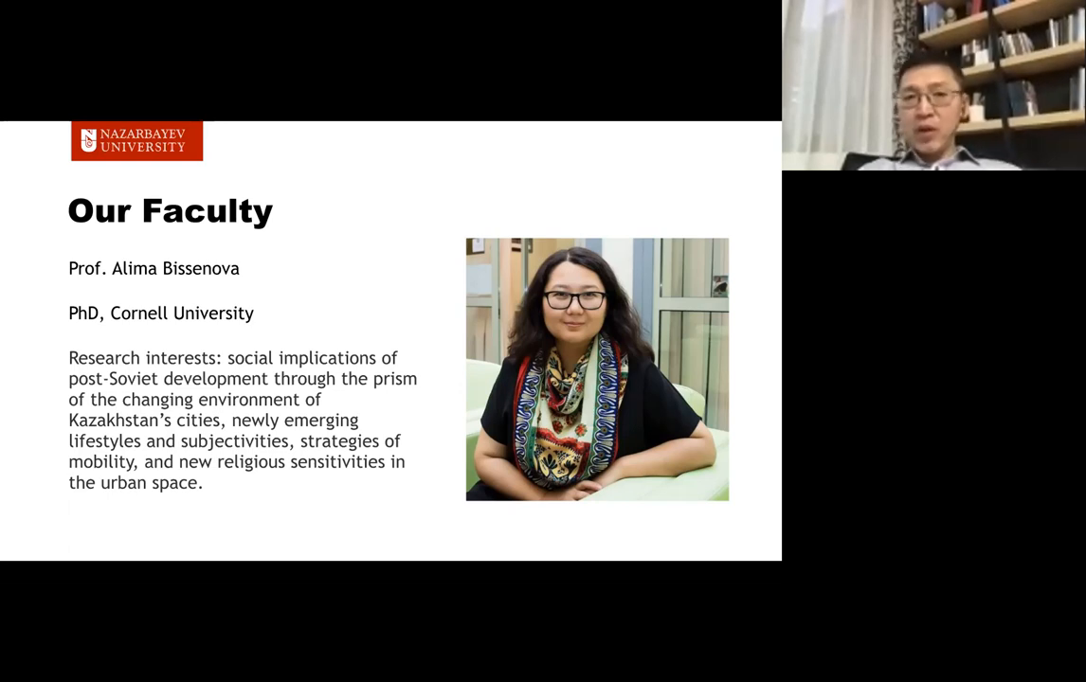
Advance to the Our Faculty slide for Prof. Niccolo Pianciola.
key("Right")
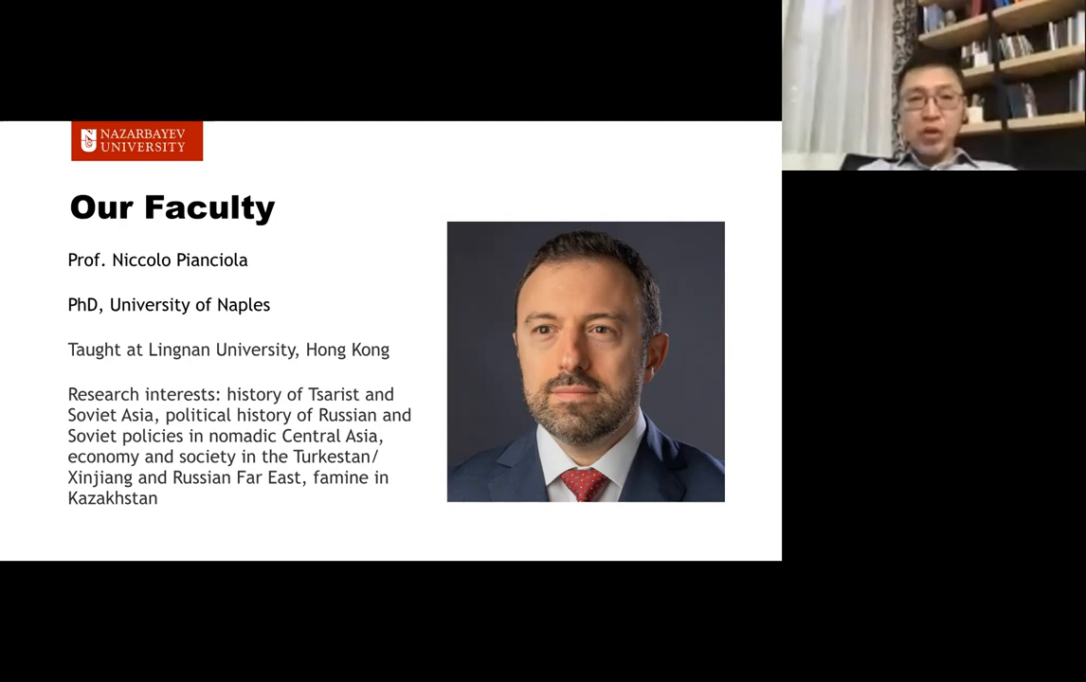
Advance to the Our Faculty slide for Prof. Caress Schenk.
key("right")
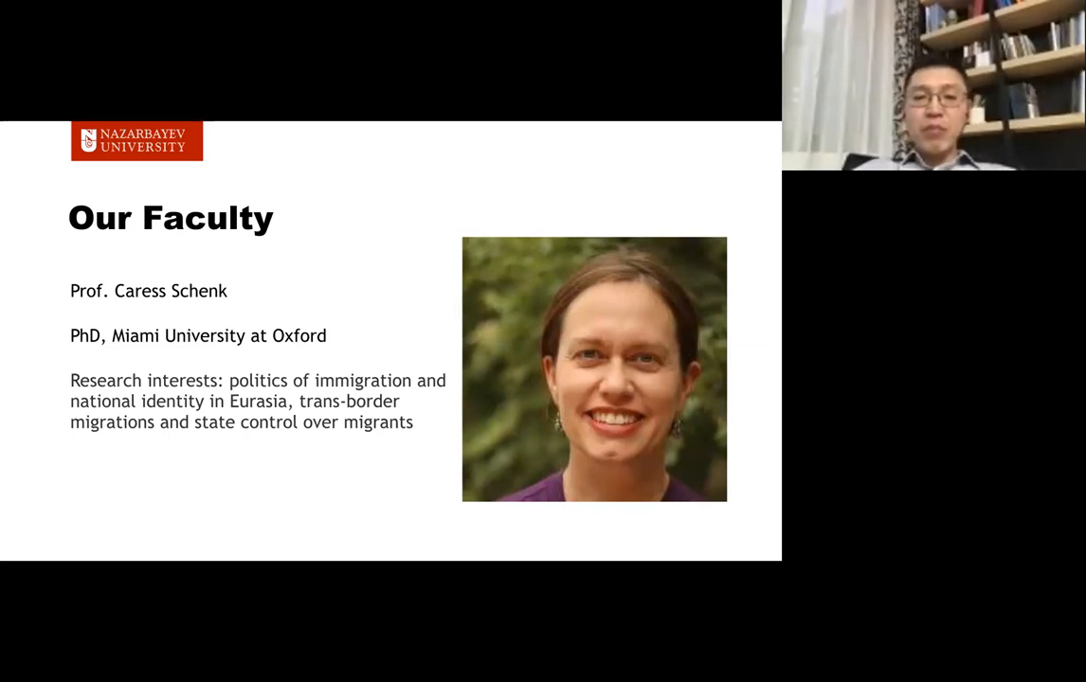
Advance to the 'Brief History & Achievements' slide with the world map.
key("right")
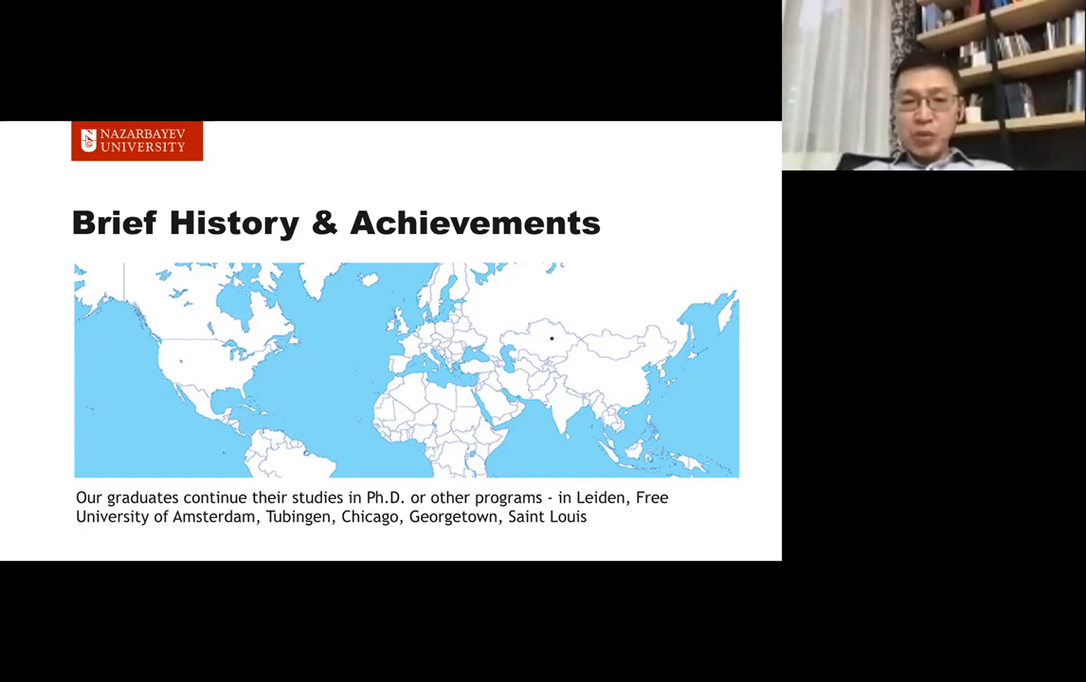
left_click_drag(417, 329, 550, 339)
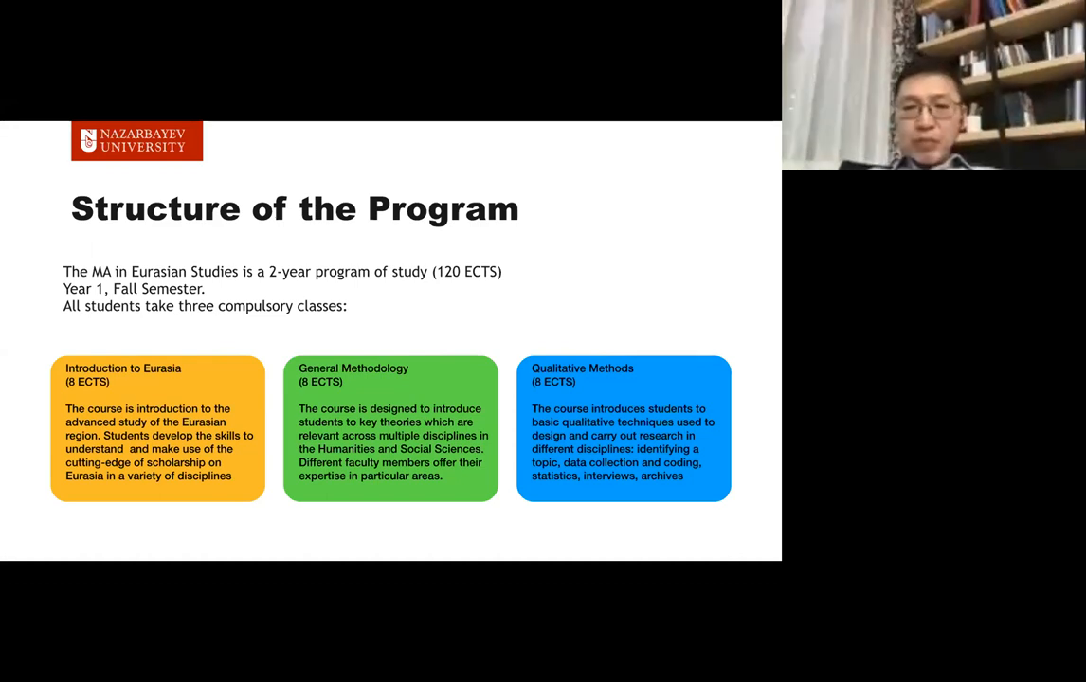
Advance to the Year 1 Spring Semester slide on Disciplinary Methodology.
key("Right")
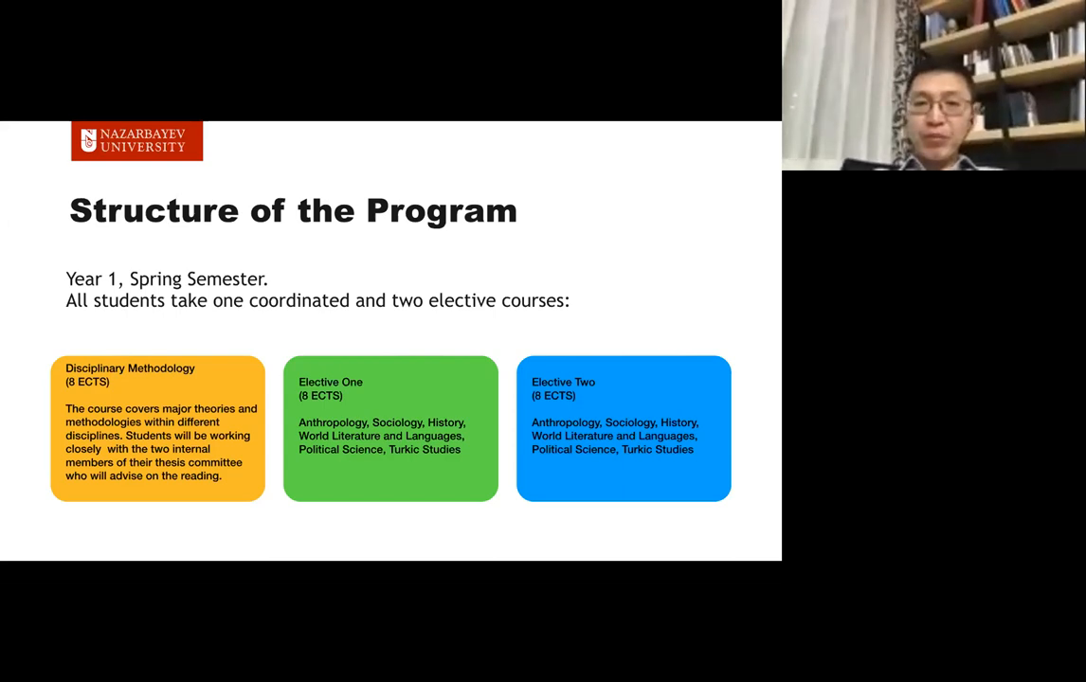
key("right")
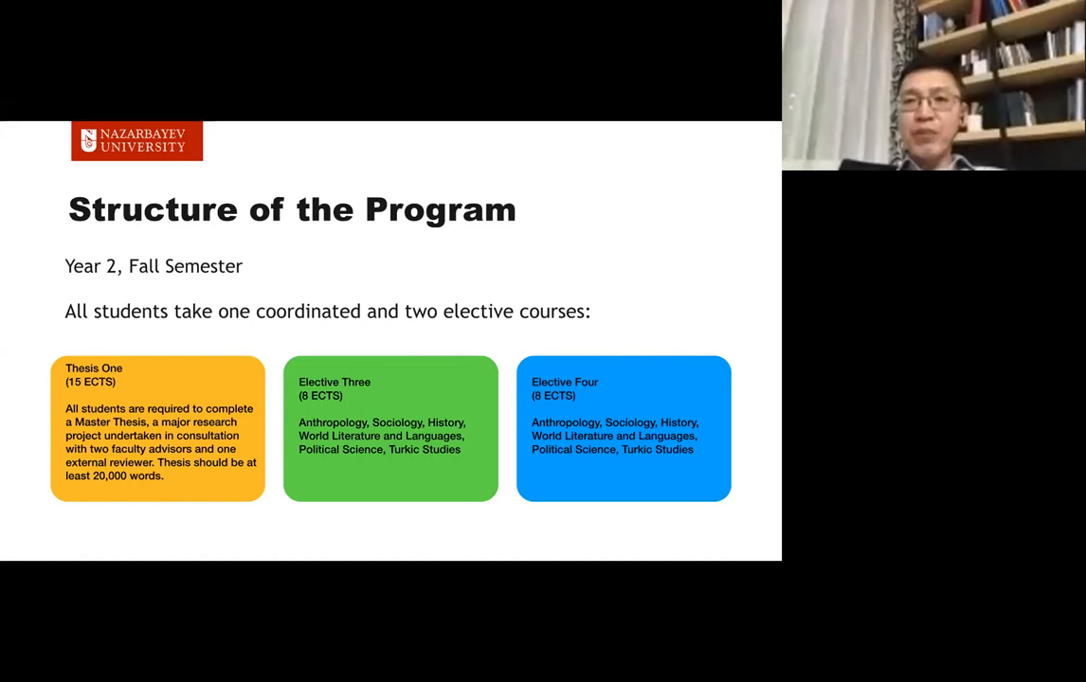
Advance from the Year 2 Fall Semester structure slide to the HST 511 Elective Courses slide.
key("Right")
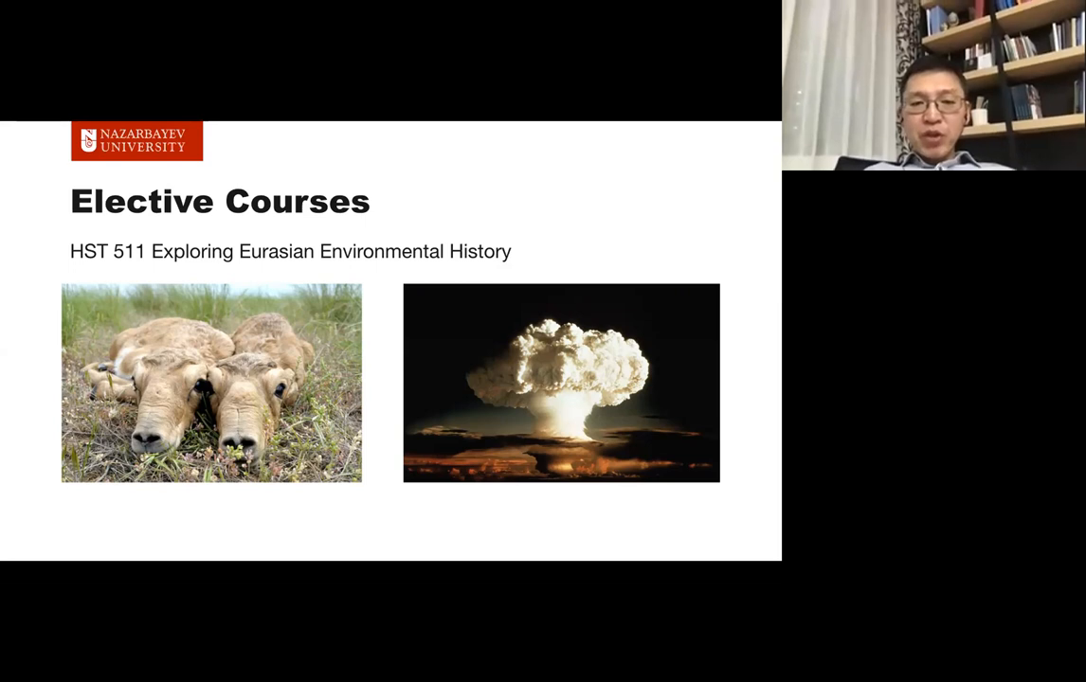
Advance past HST 511 Exploring Eurasian Environmental History to the SOC 521 electives slide.
key("Right")
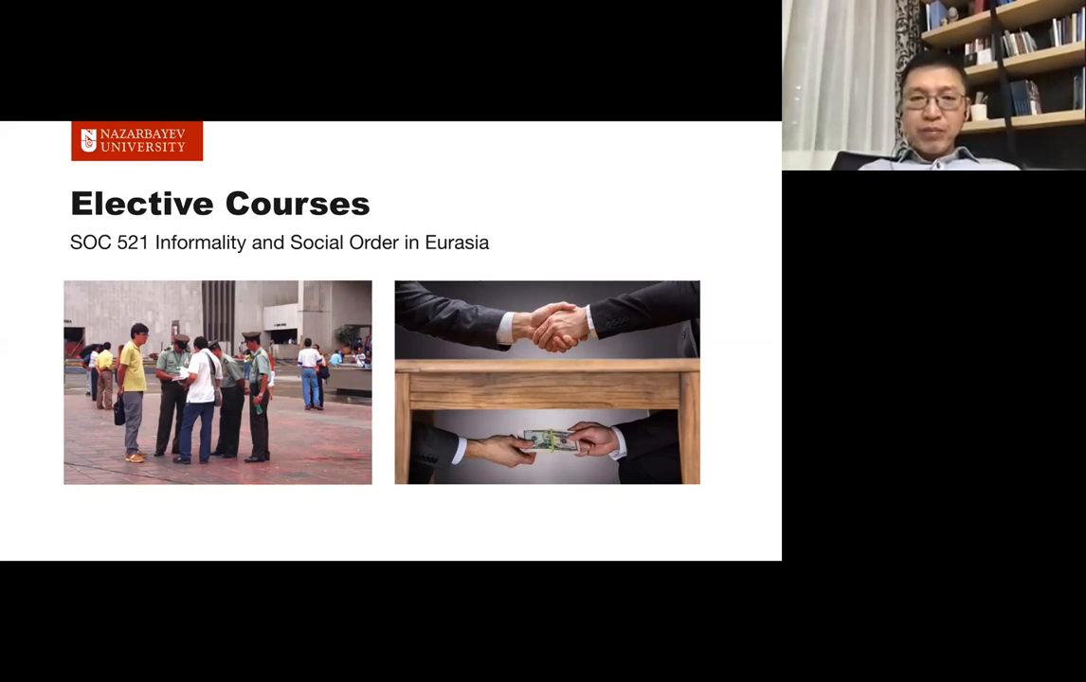
Advance past SOC 521 and WLL 540 Oral Epic to the REL 572 Sufism slide.
key("Right")
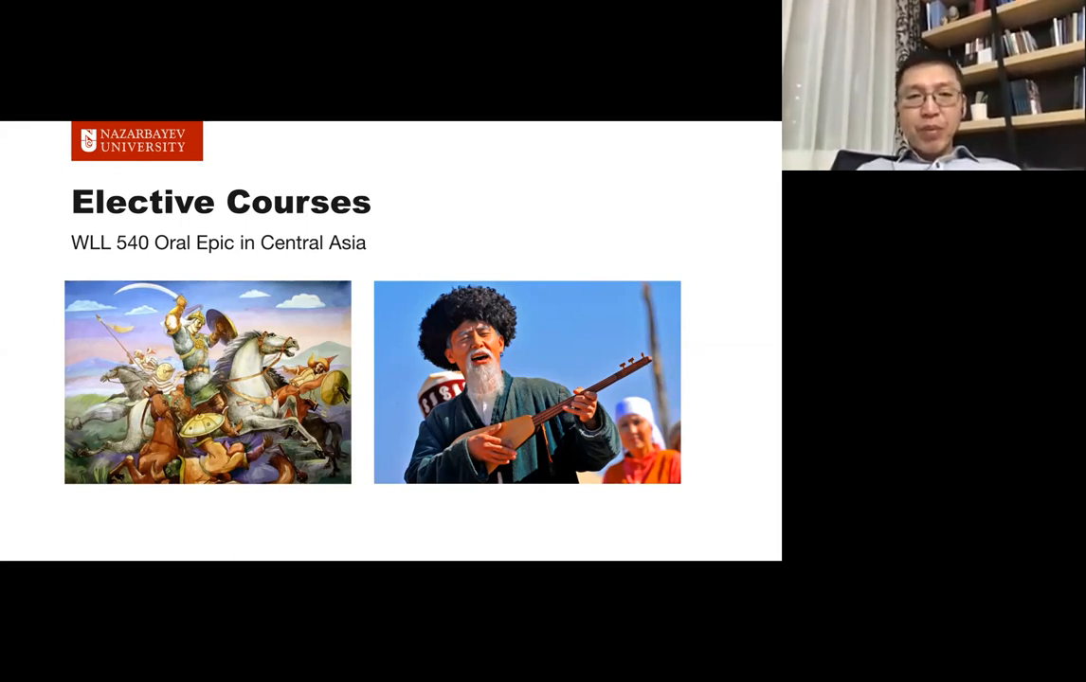
key("Right")
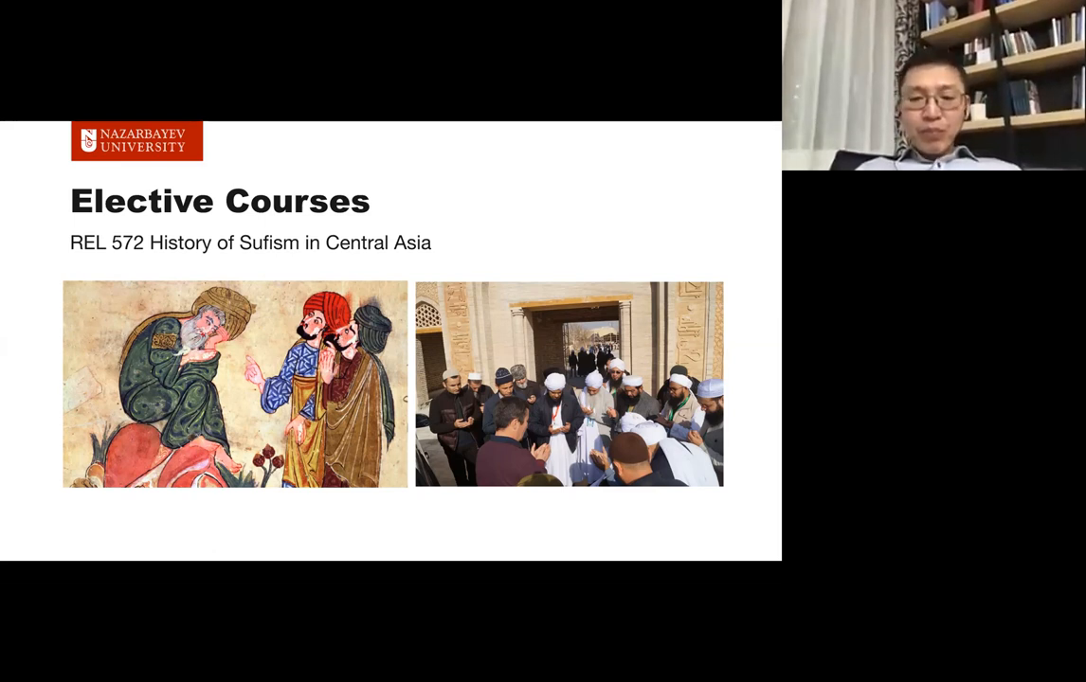
Advance past REL 572 History of Sufism, ending the slideshow on the Questions slide.
key("Right")
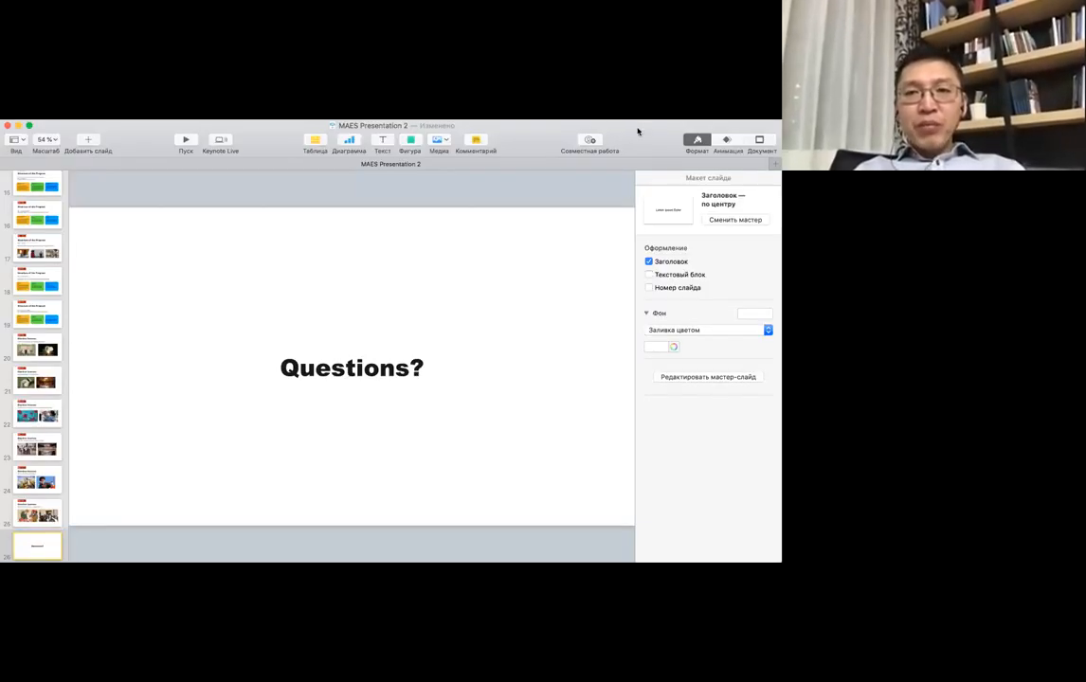
mouse_move(493, 244)
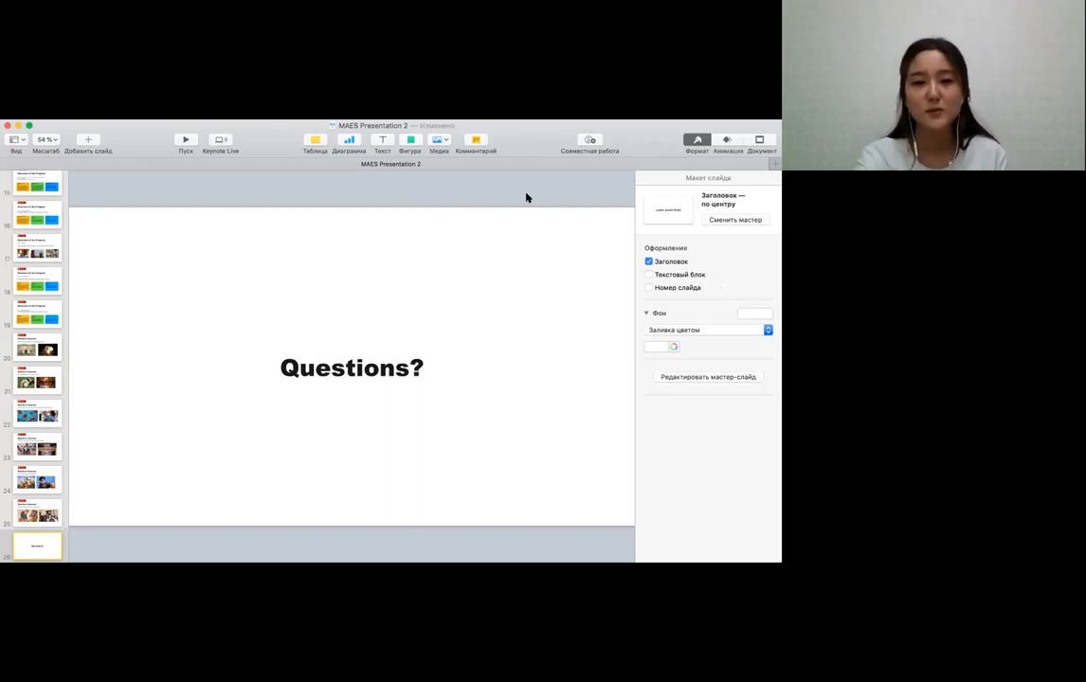
mouse_move(420, 239)
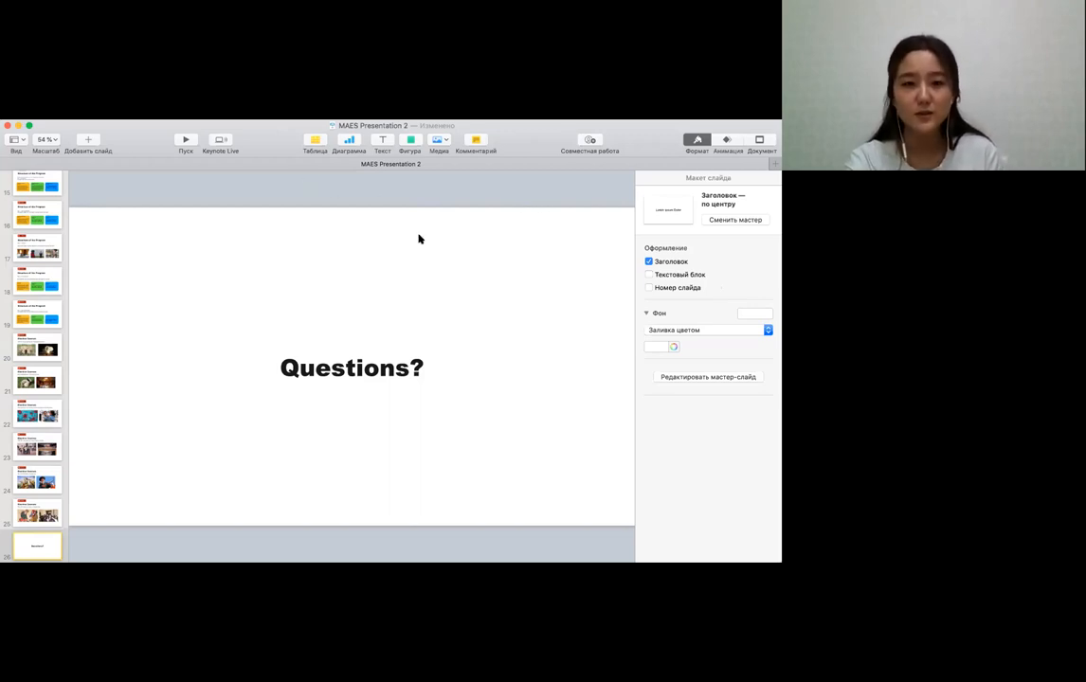
mouse_move(591, 292)
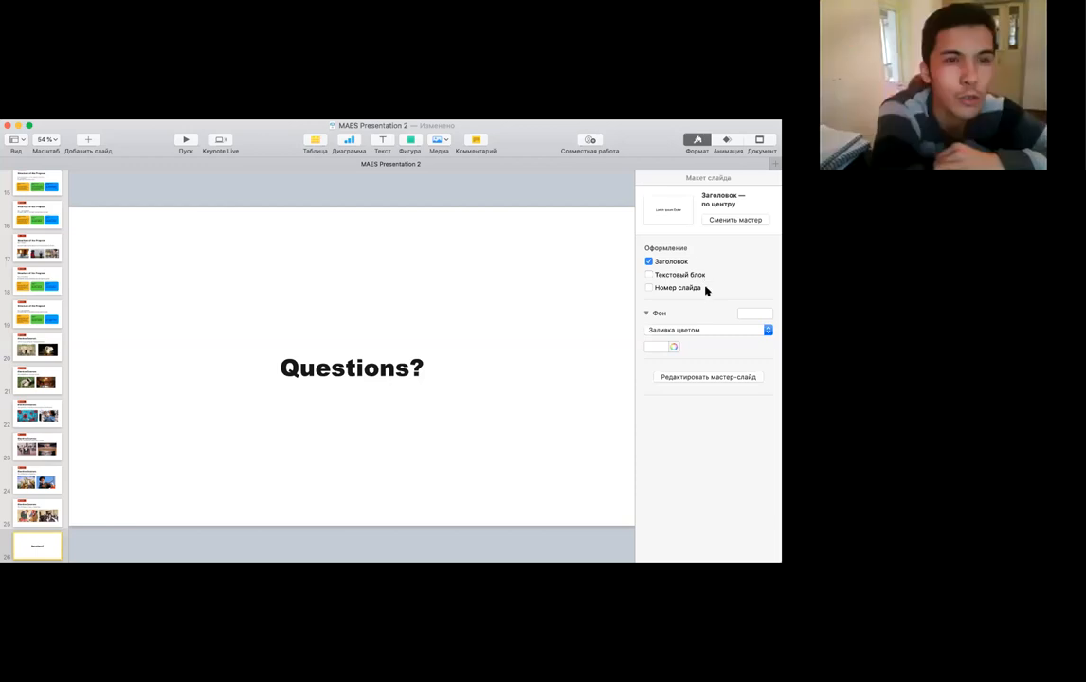
mouse_move(711, 318)
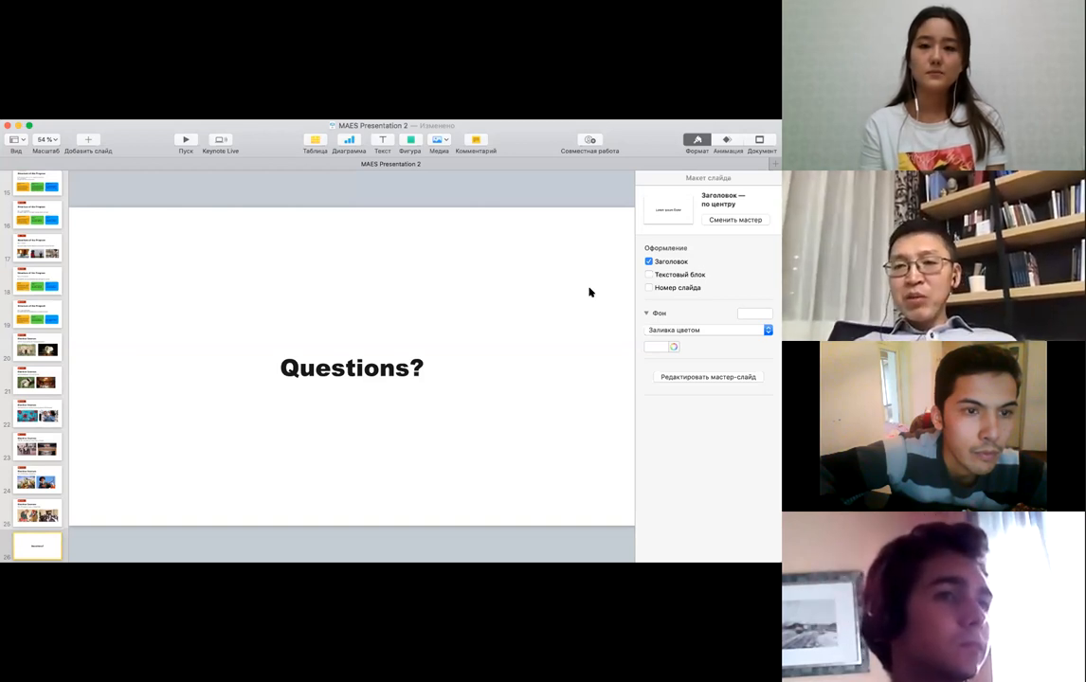
mouse_move(638, 135)
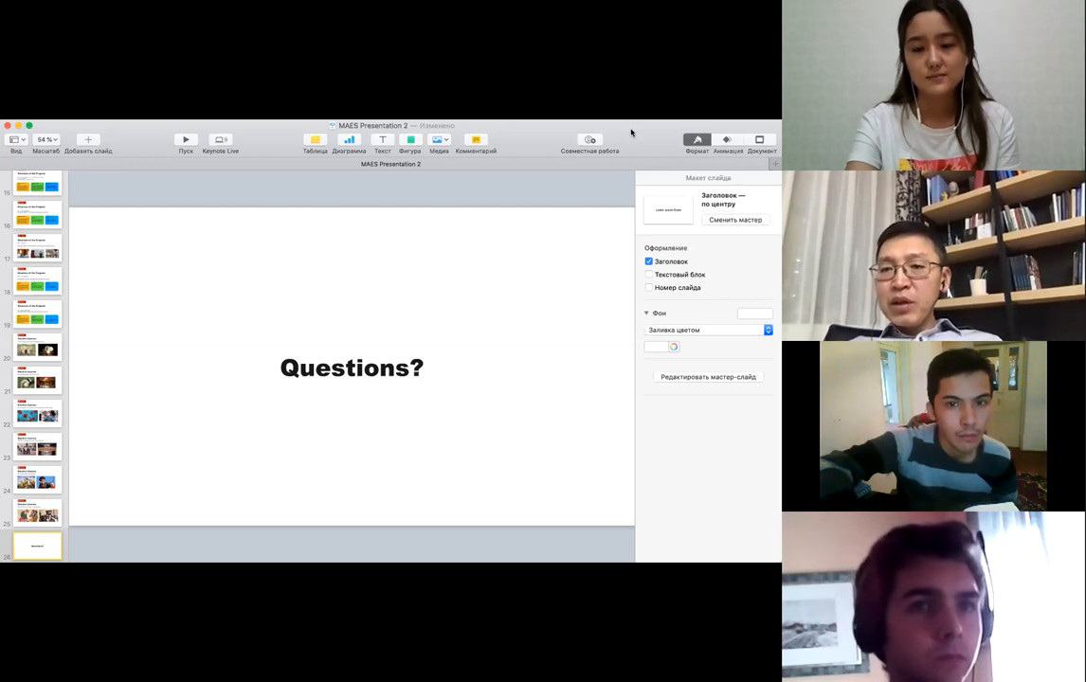
mouse_move(641, 136)
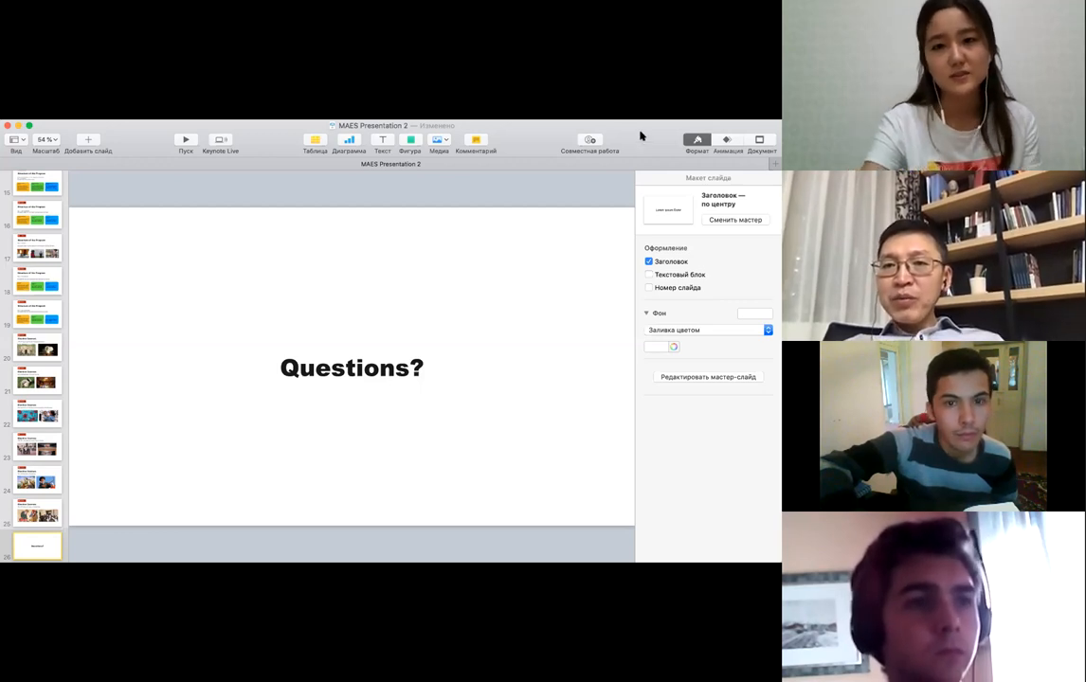
mouse_move(589, 251)
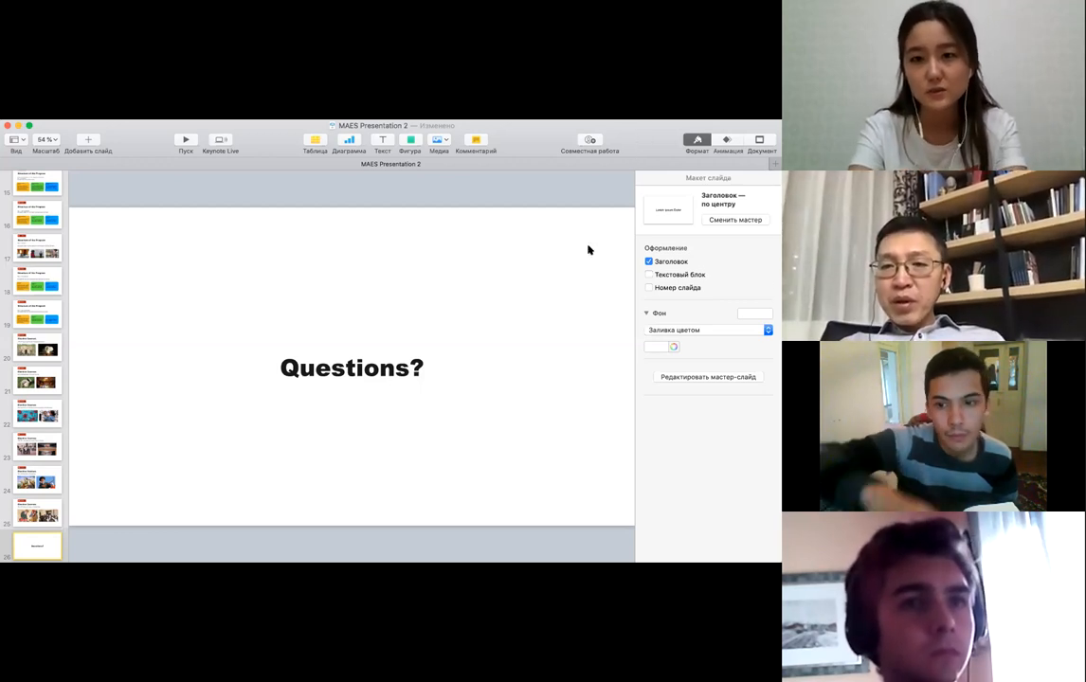
mouse_move(511, 192)
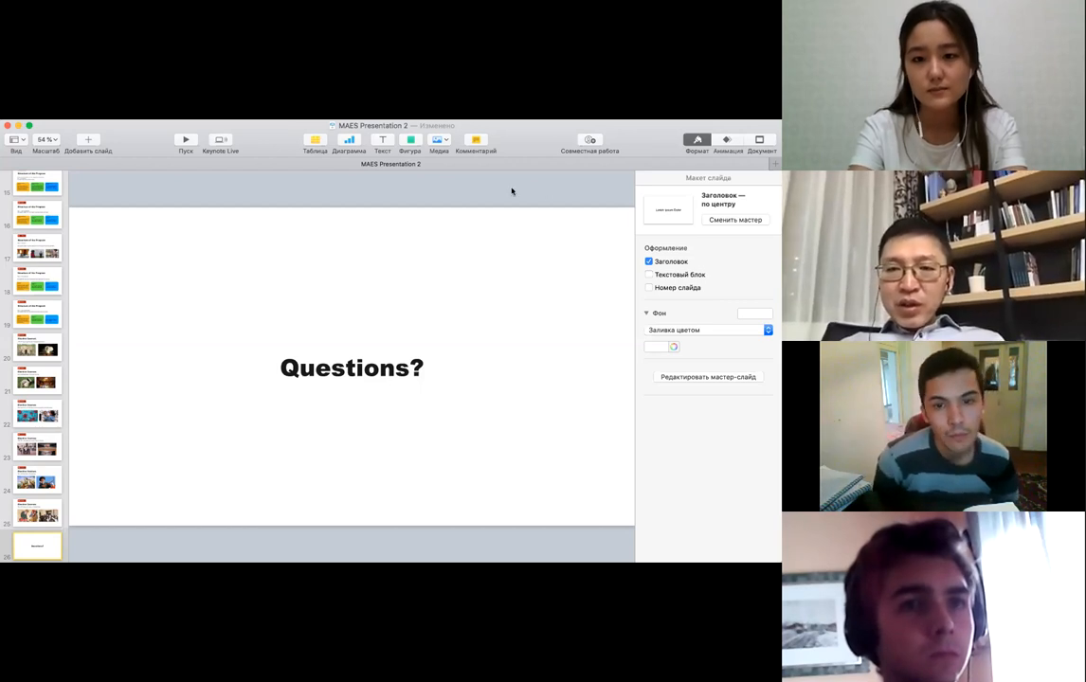
mouse_move(534, 319)
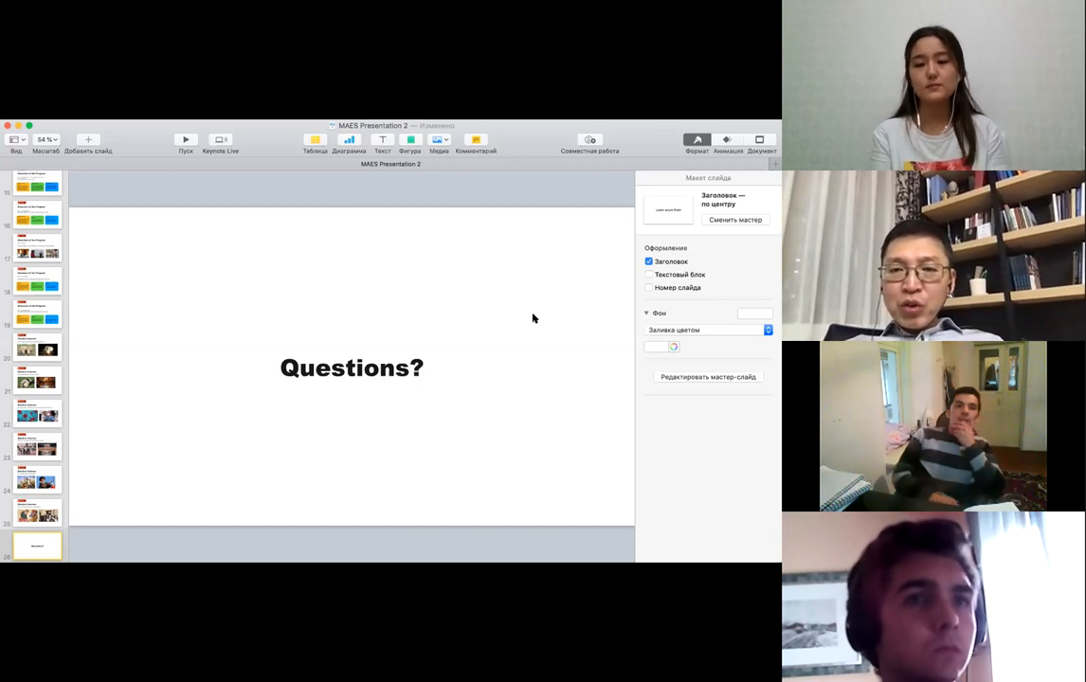
mouse_move(553, 302)
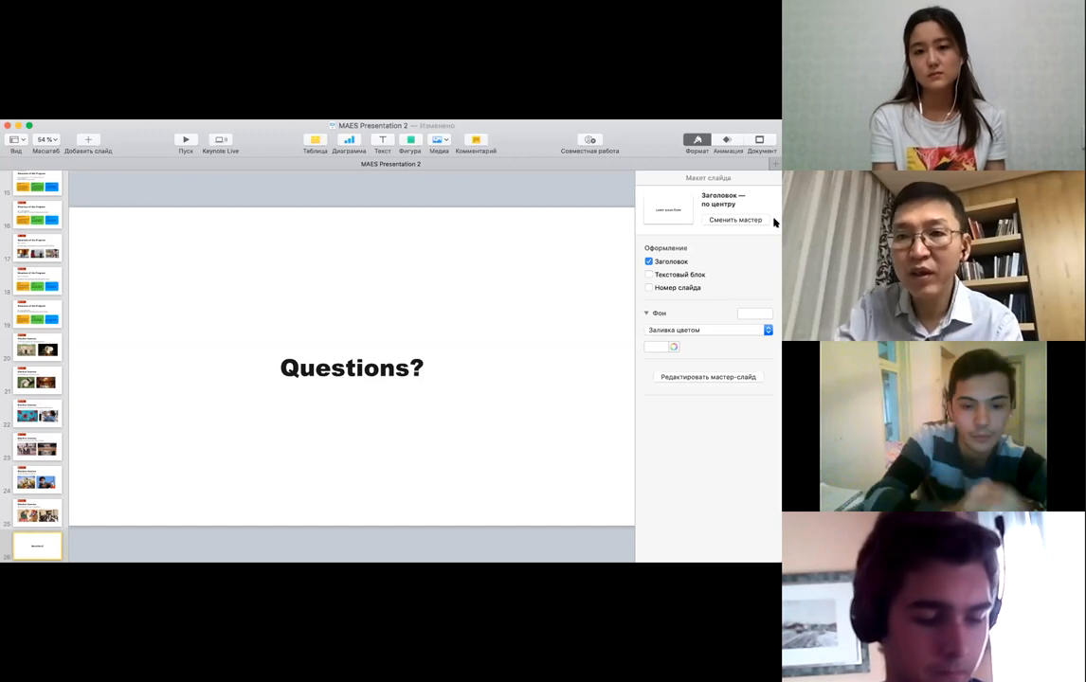
mouse_move(717, 535)
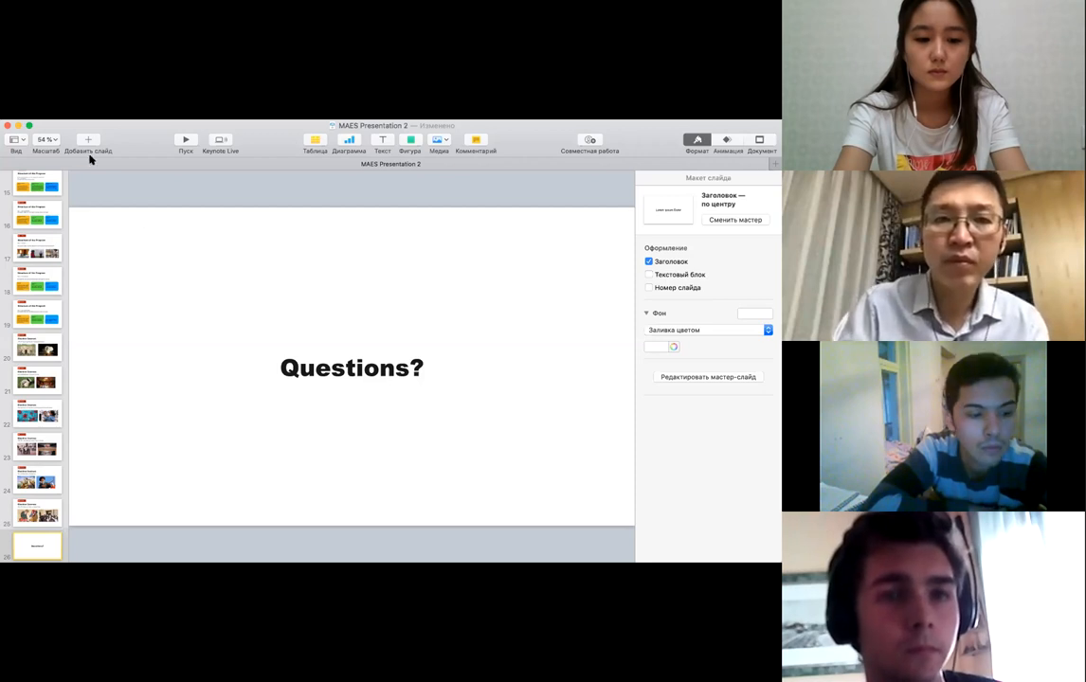
mouse_move(91, 132)
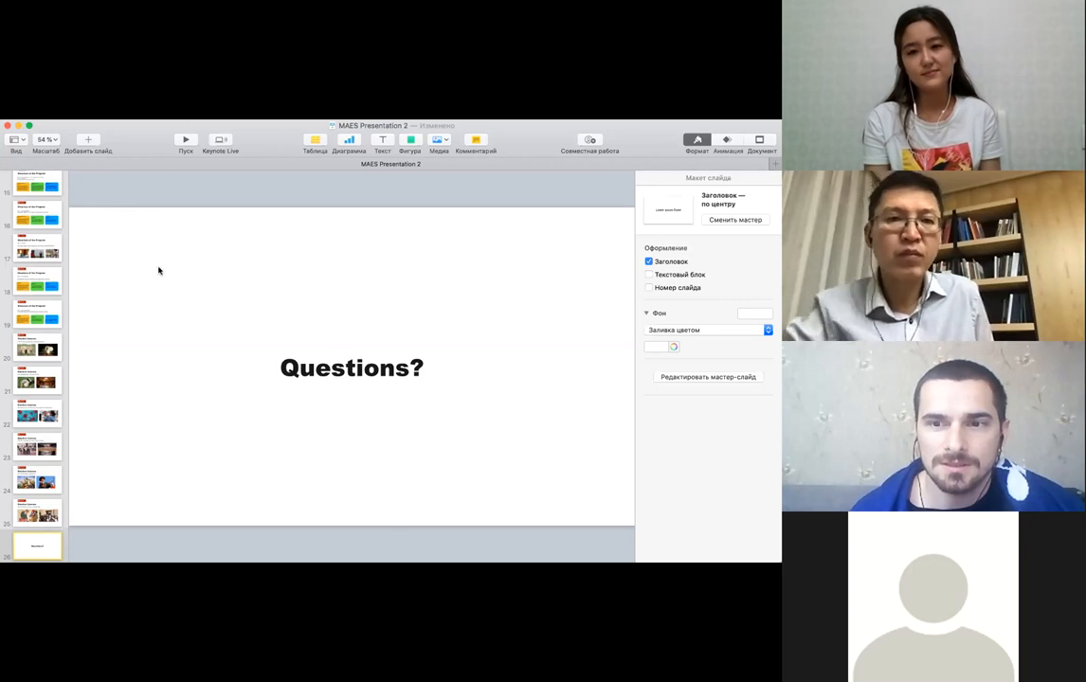
mouse_move(101, 134)
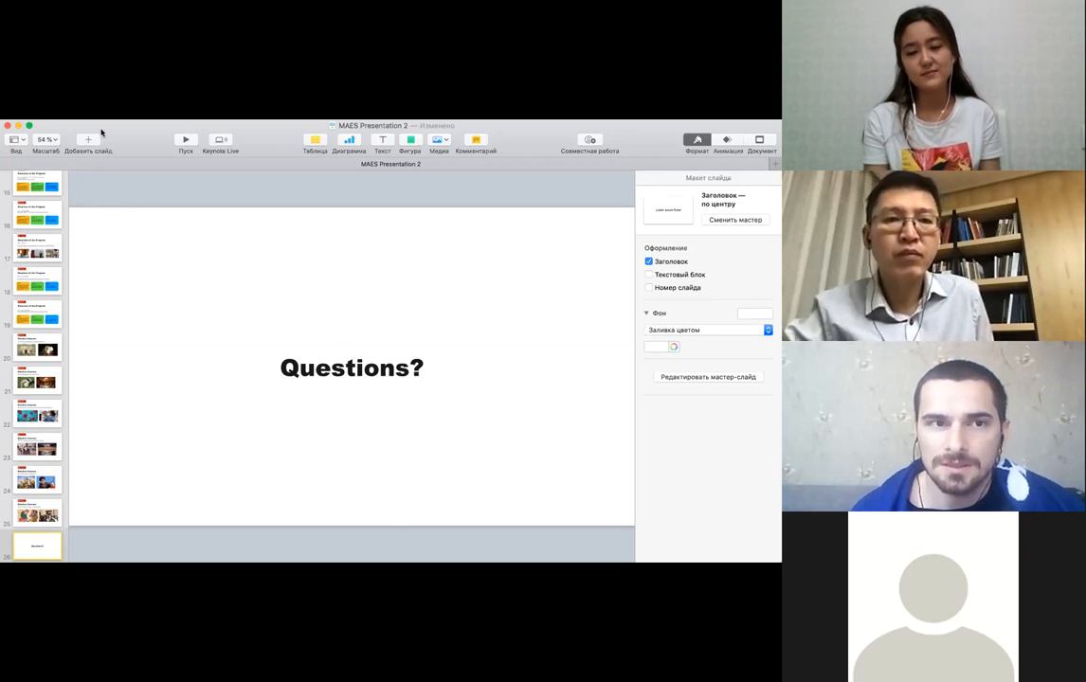
mouse_move(454, 445)
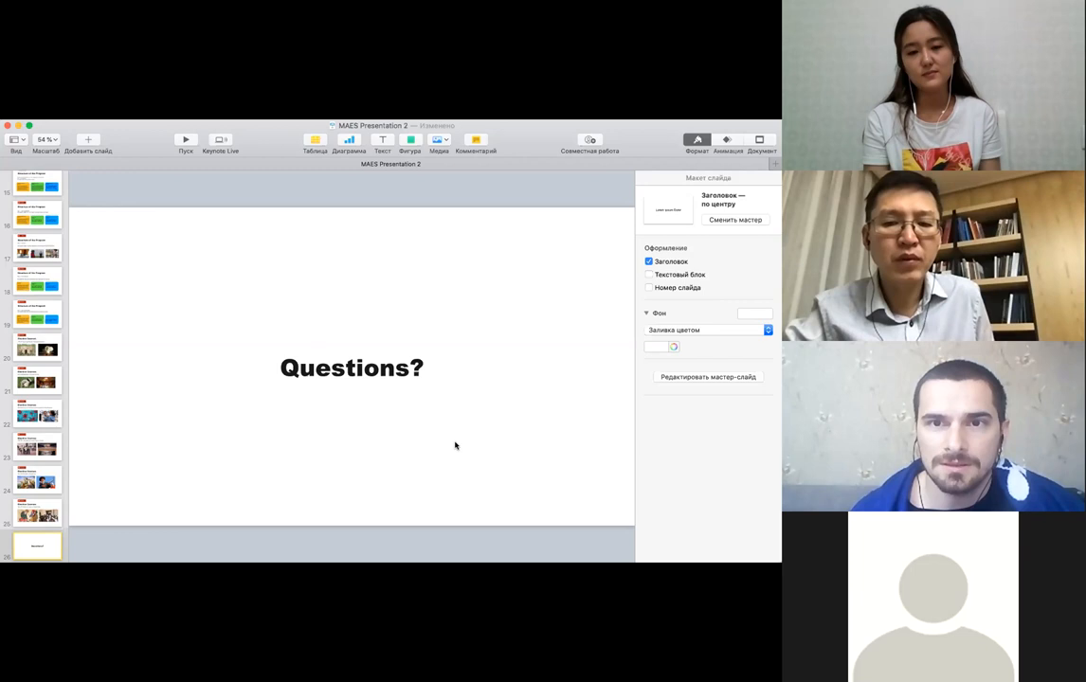